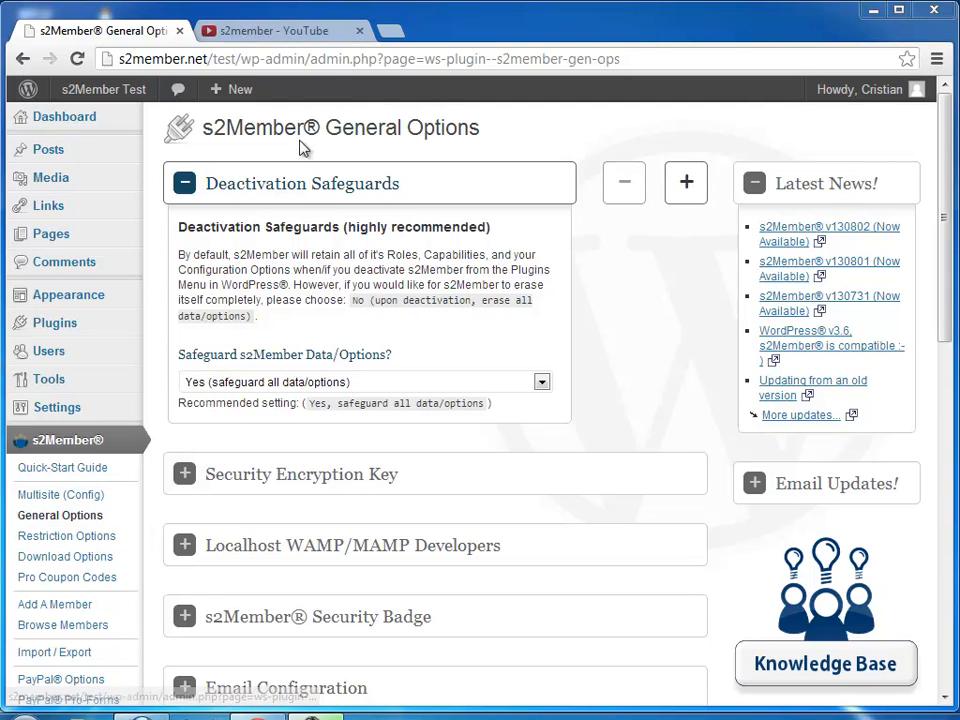
{"action": "mouse_move", "coordinate": [390, 196]}
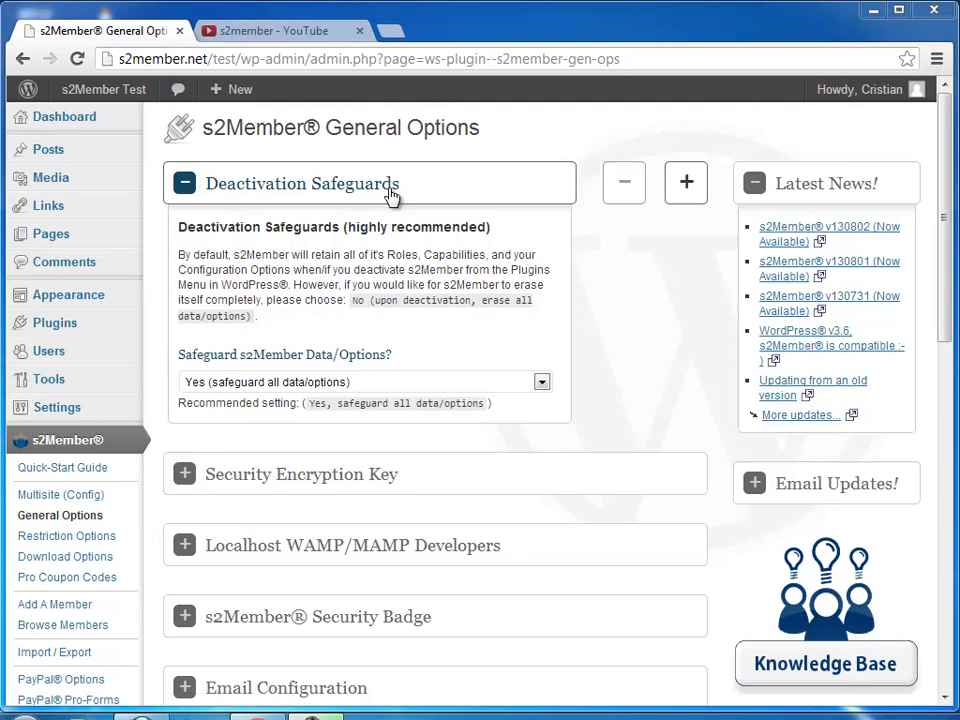
{"action": "mouse_move", "coordinate": [500, 148]}
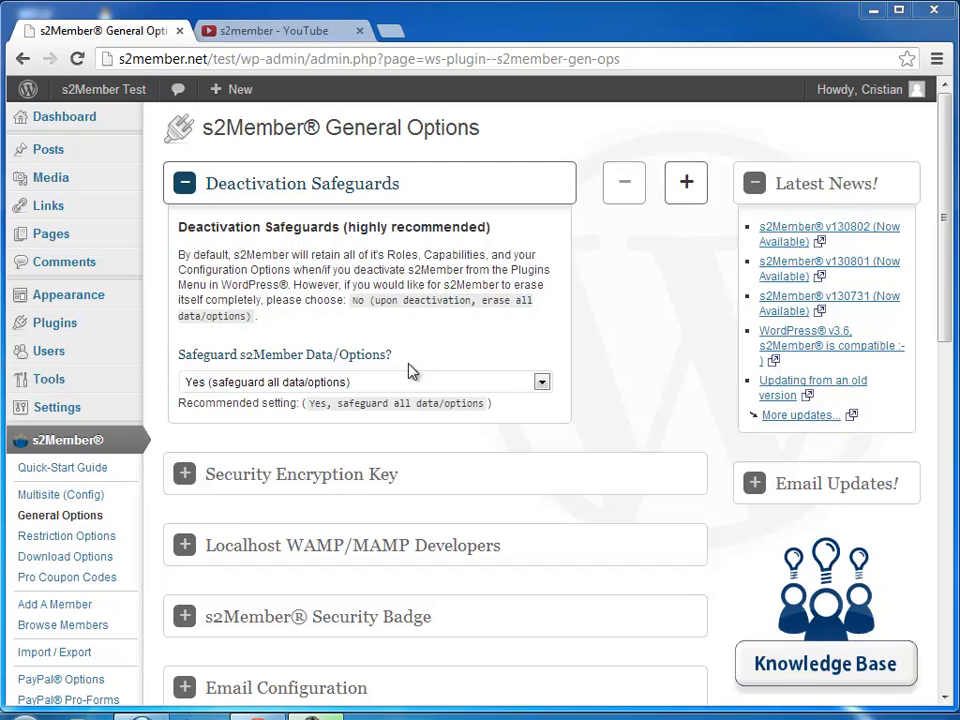
{"action": "mouse_move", "coordinate": [384, 380]}
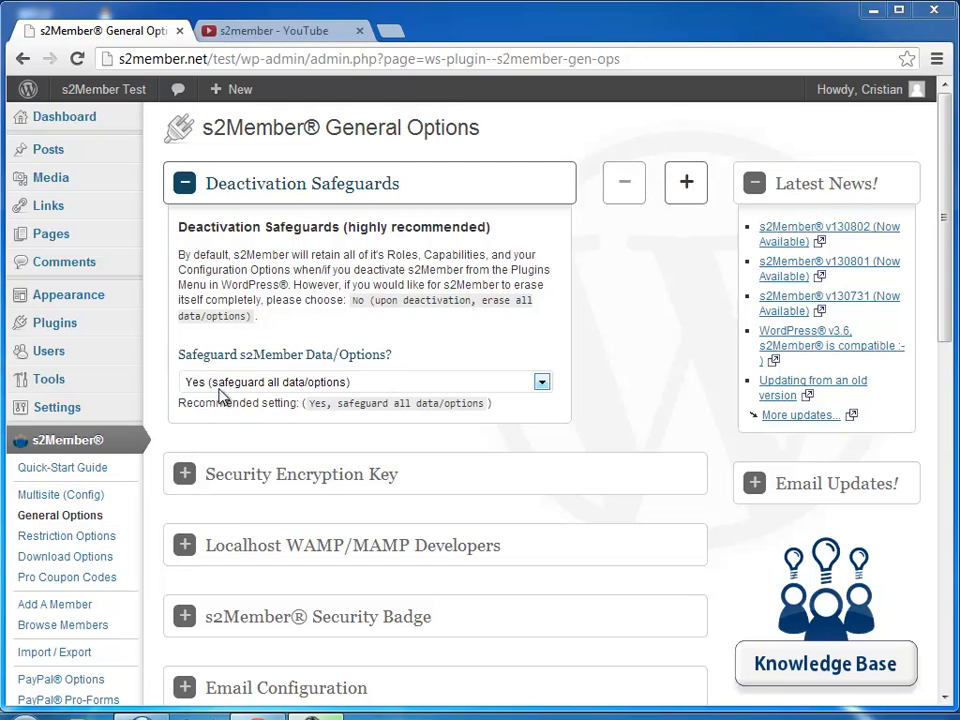
Set Deactivation Safeguards to 'No (upon deactivation, erase all data/options)' and save all changes
{"action": "left_click", "coordinate": [540, 382]}
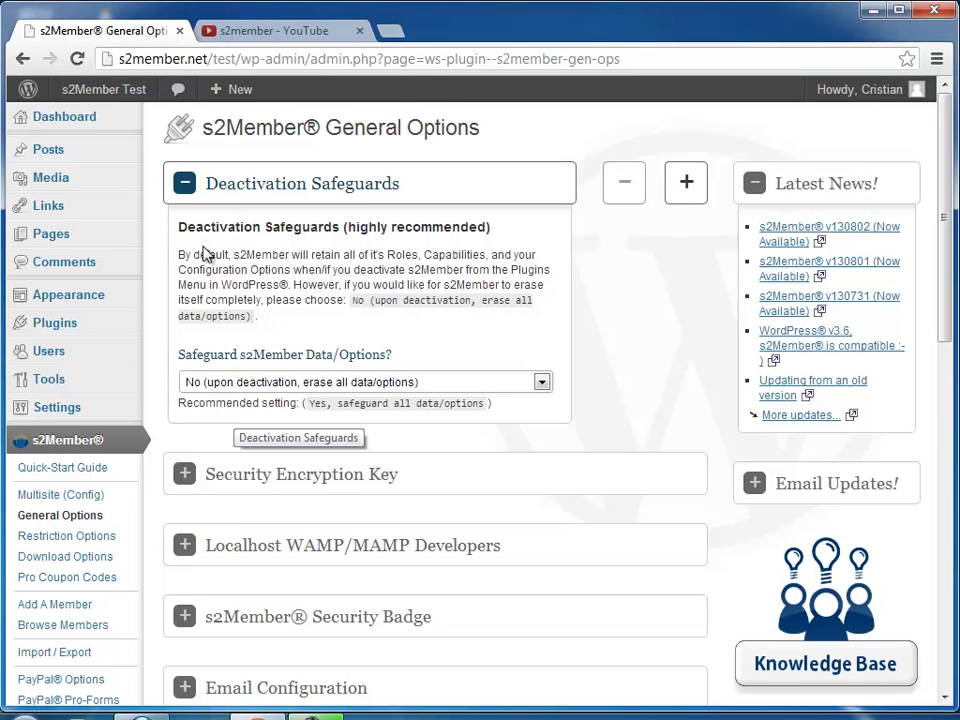
{"action": "mouse_move", "coordinate": [572, 296]}
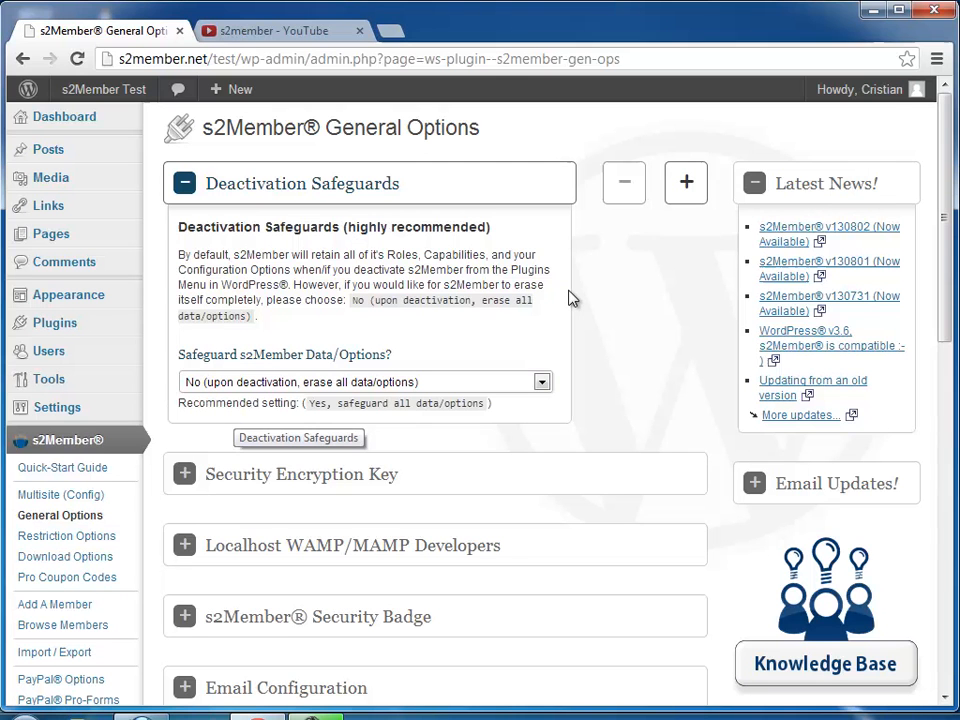
{"action": "mouse_move", "coordinate": [220, 396]}
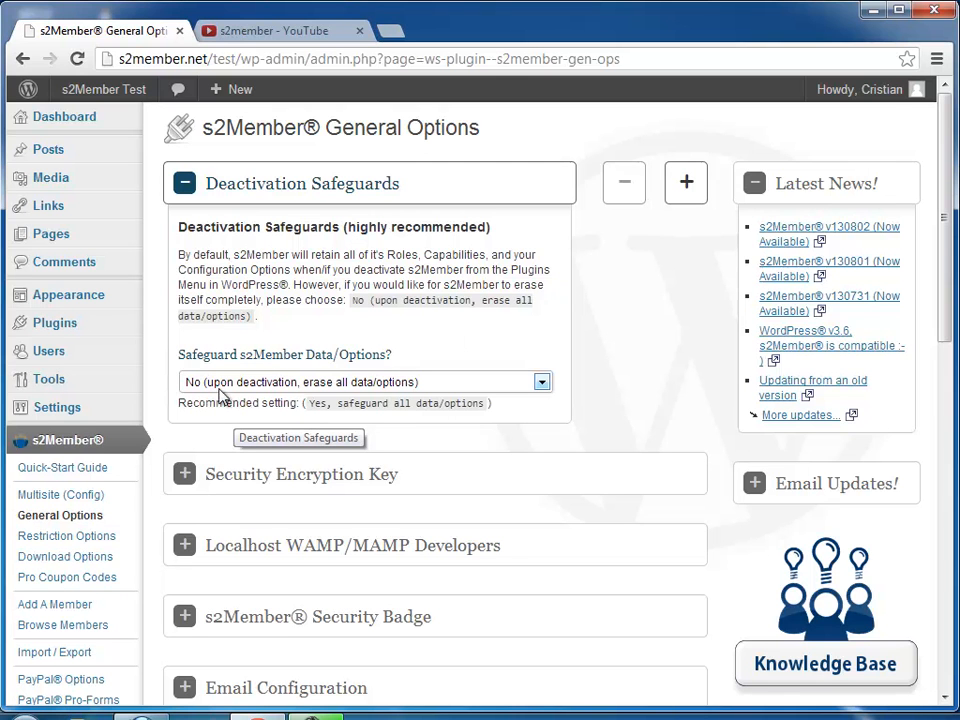
{"action": "scroll", "scroll_direction": "down", "scroll_amount": 3}
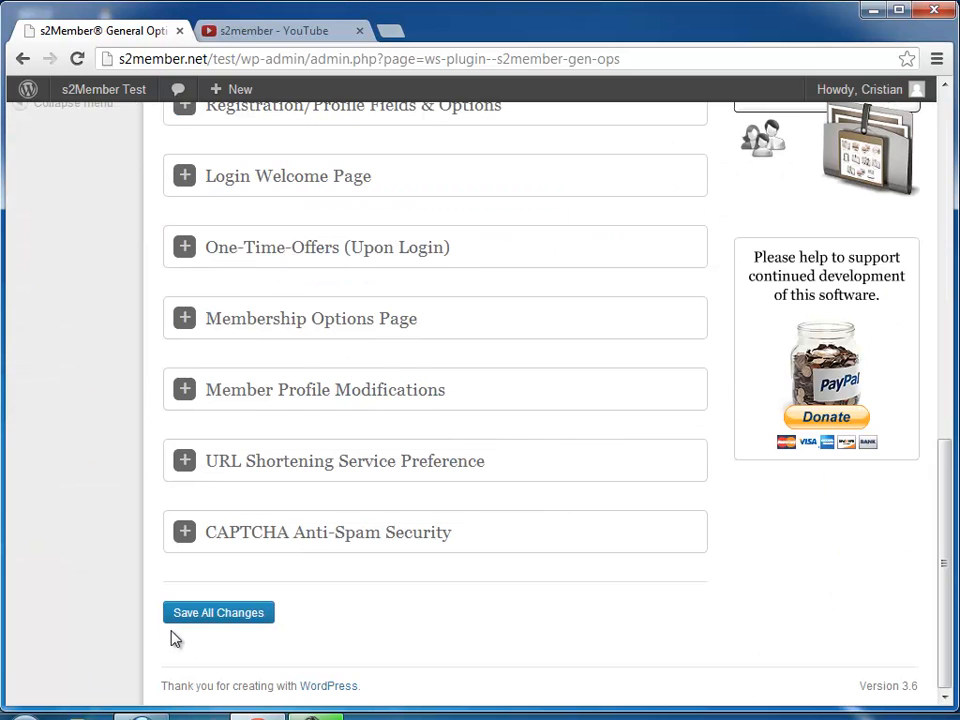
{"action": "scroll", "scroll_direction": "up", "scroll_amount": 3}
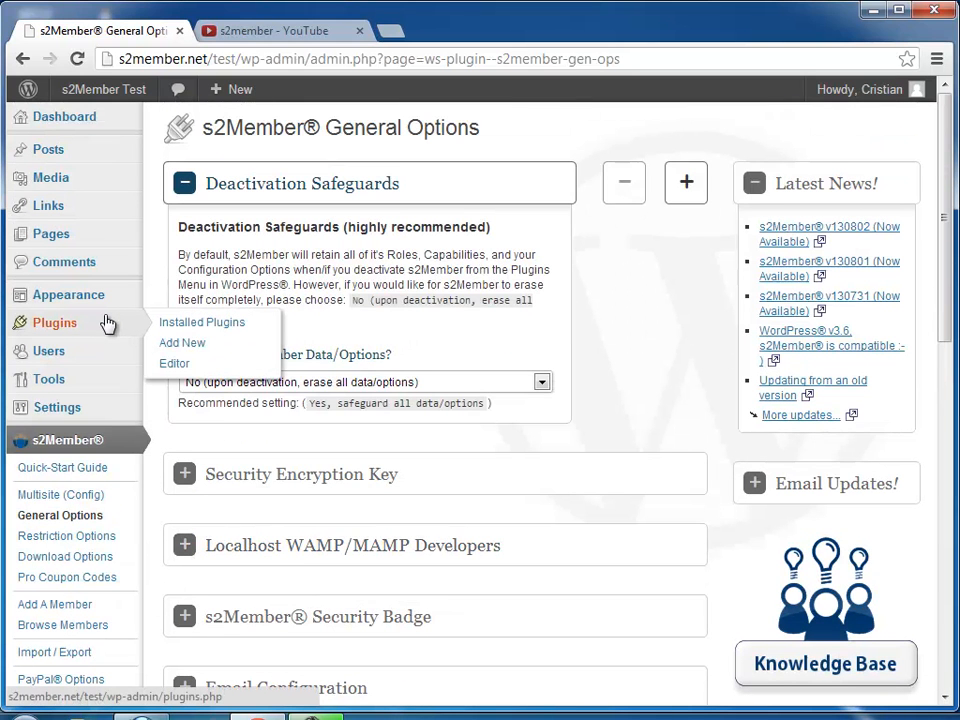
Set Deactivation Safeguards back to 'Yes (safeguard all data/options)'
{"action": "left_click", "coordinate": [540, 382]}
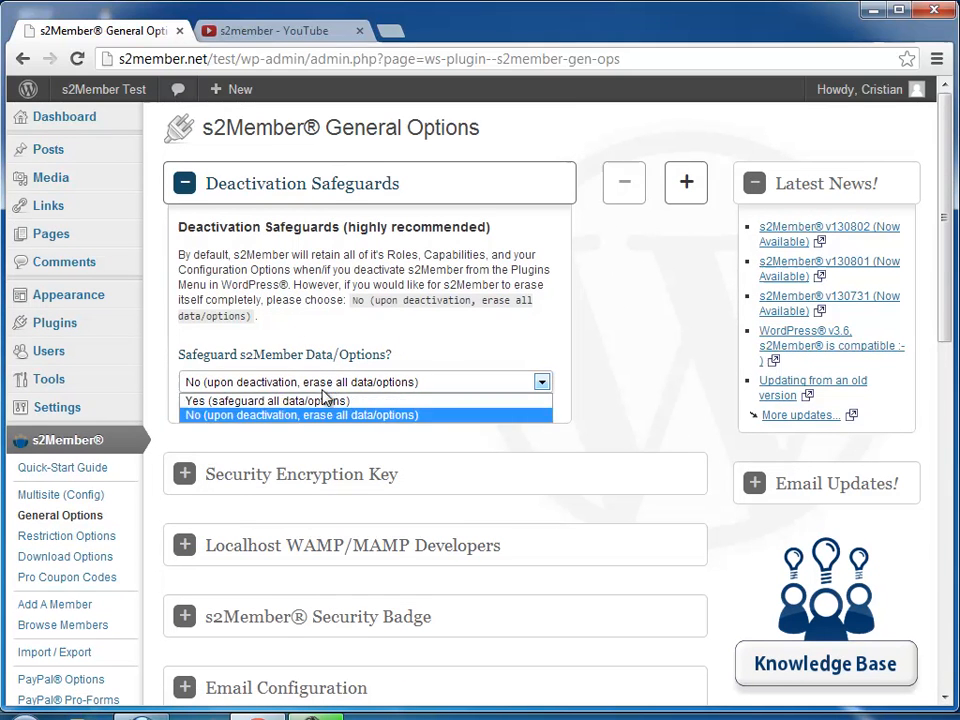
{"action": "left_click", "coordinate": [264, 400]}
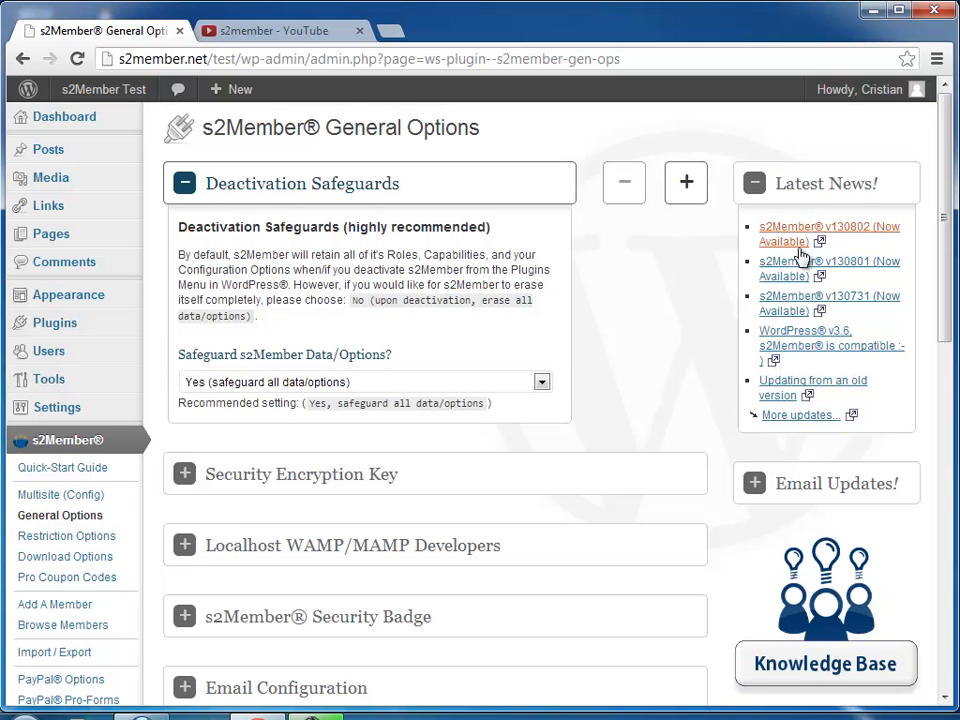
{"action": "mouse_move", "coordinate": [640, 322]}
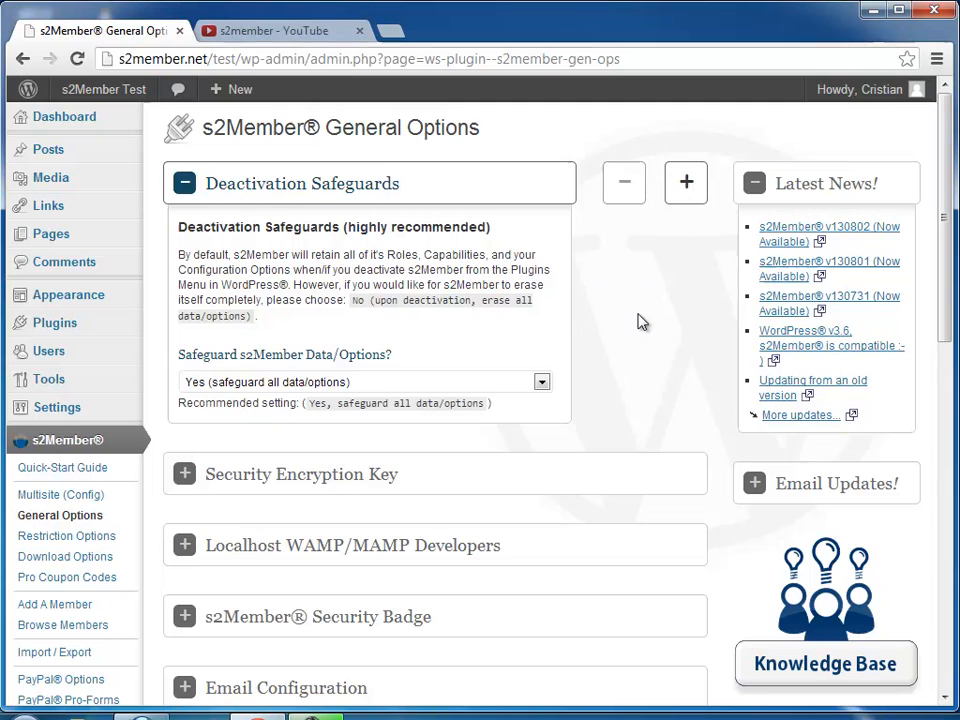